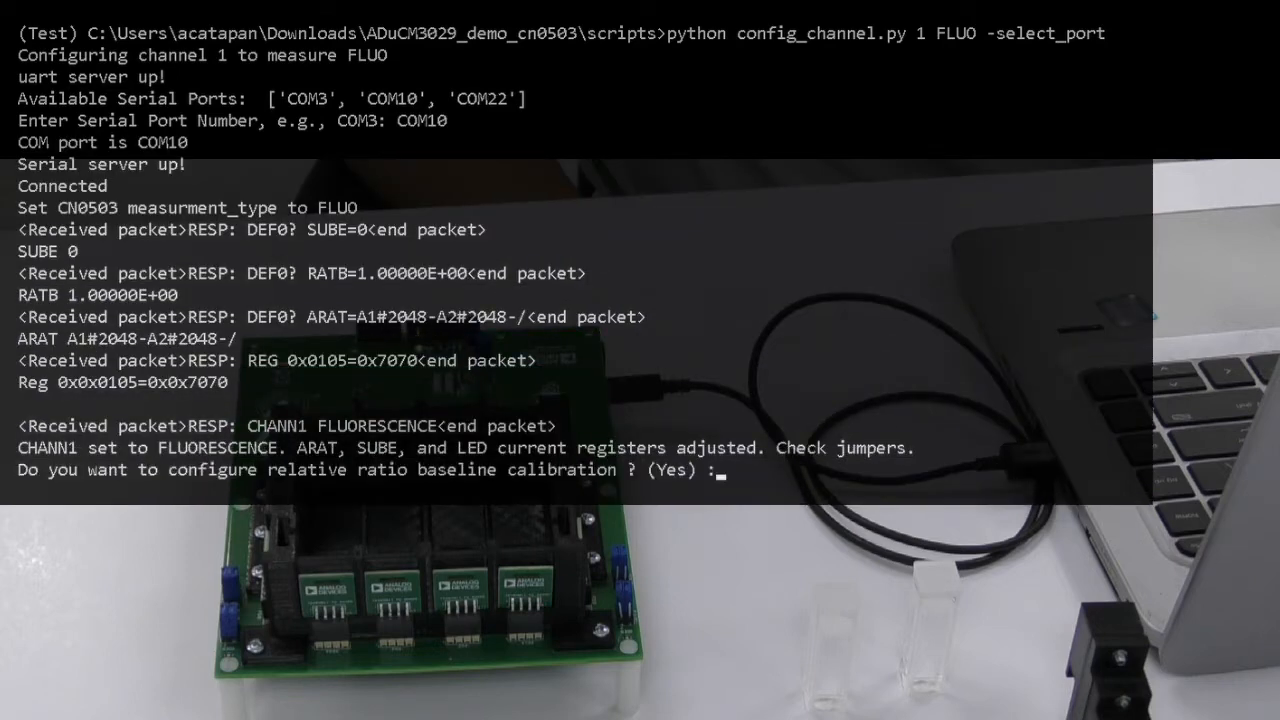
- Decline the three calibration prompts and the save prompt, then enter python get_data.py 1 FLUO ARAT -s 10
type("No")
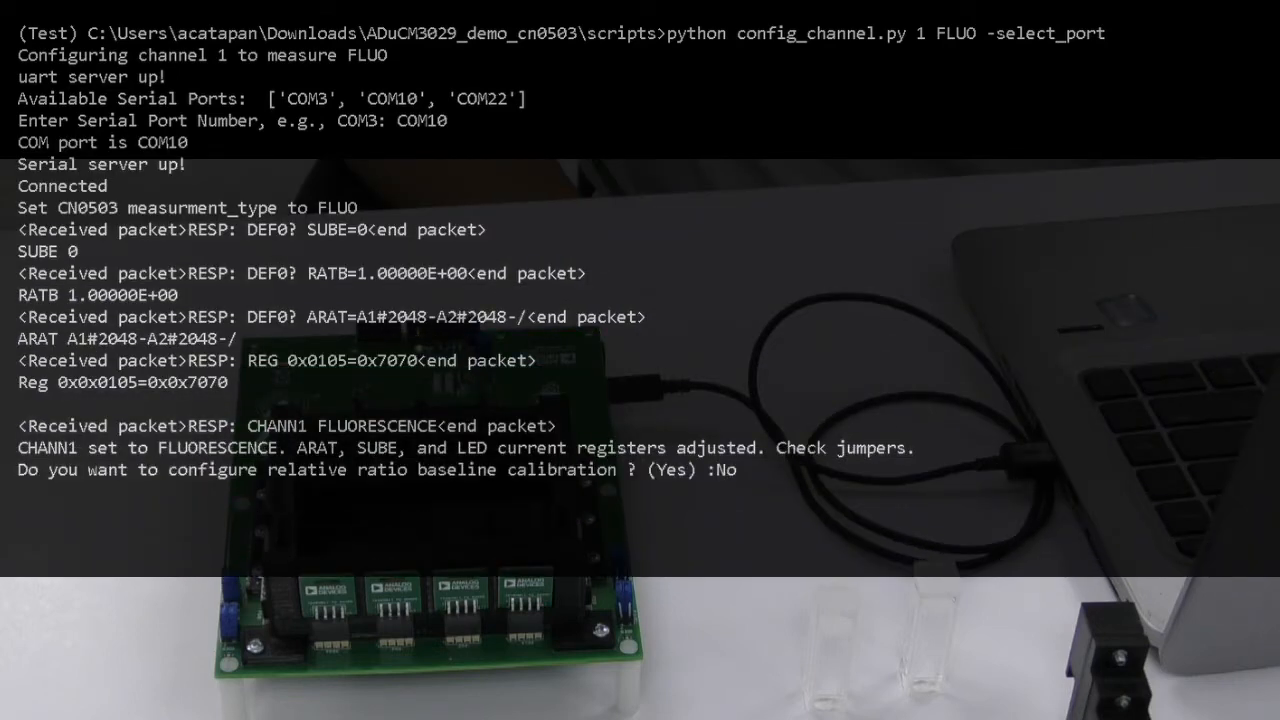
type("No")
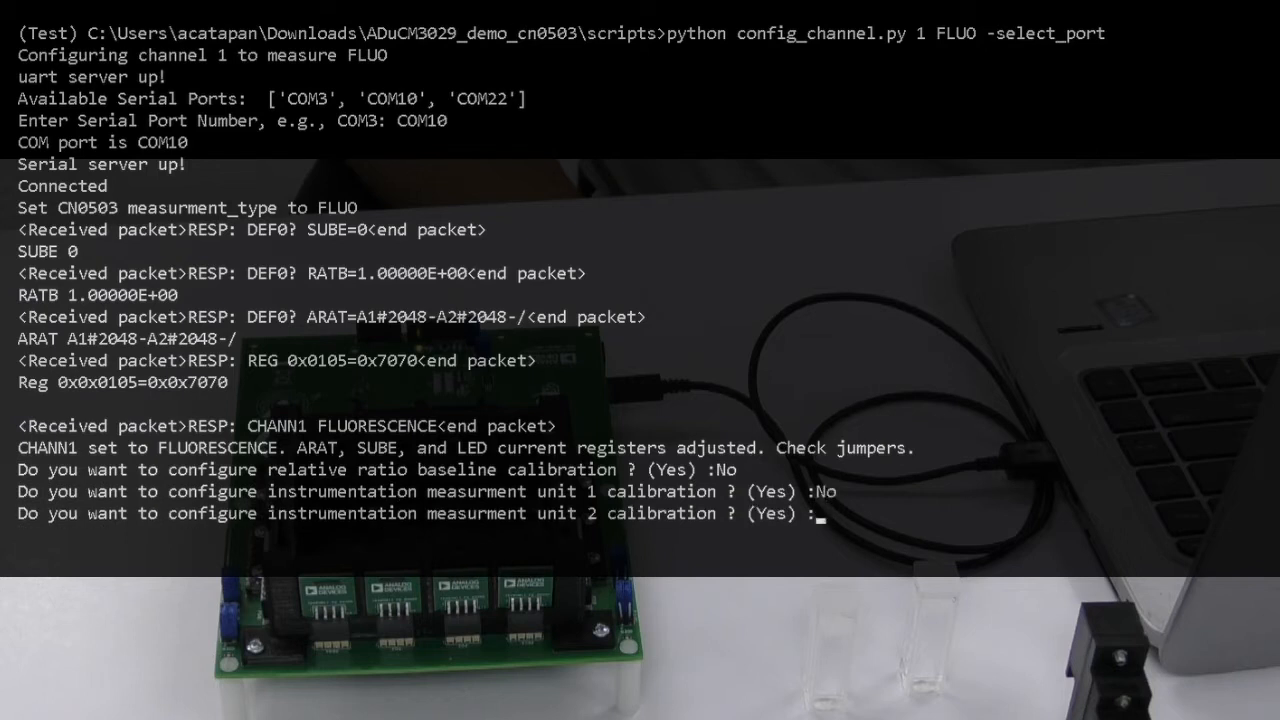
type("No")
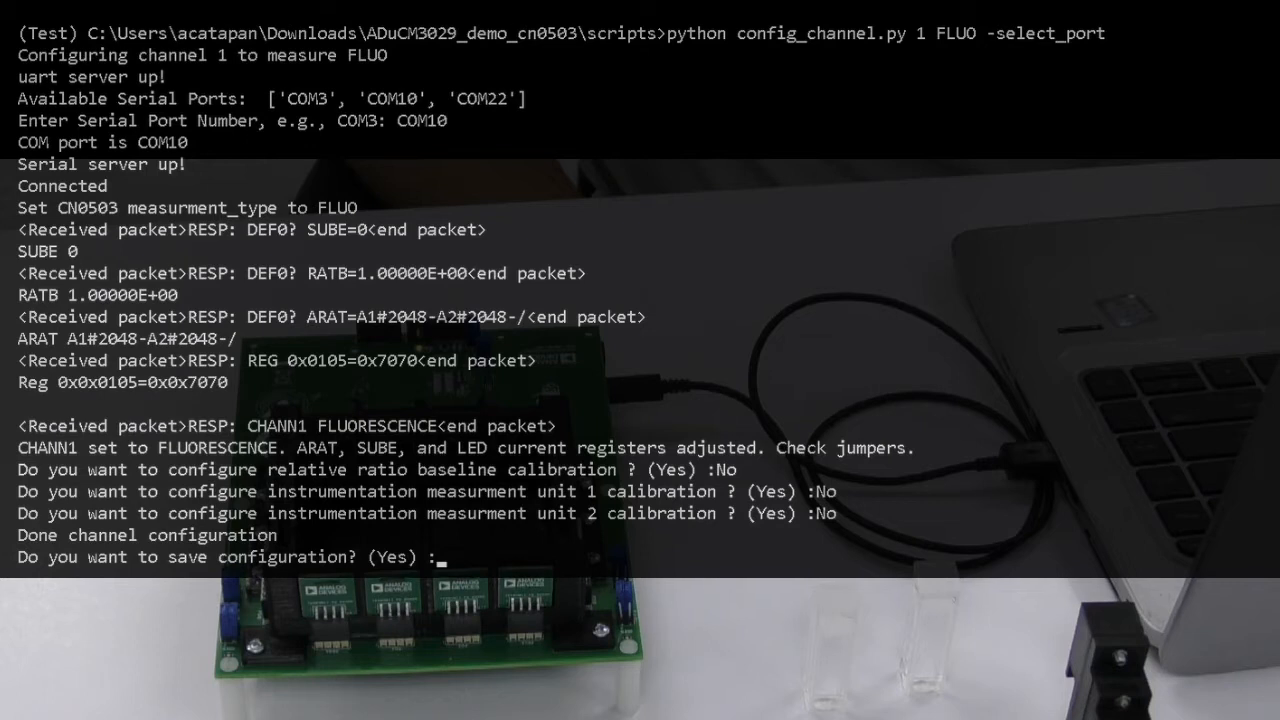
type("No")
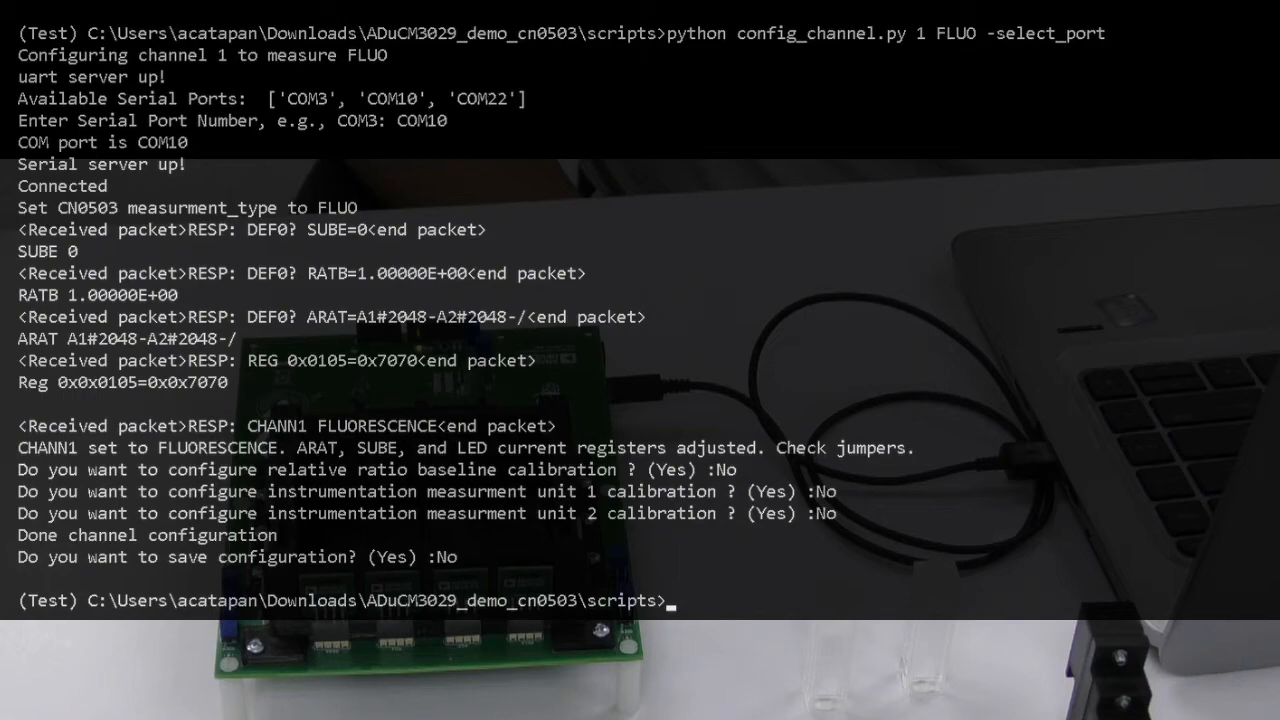
type("python get_data.py 1 FLUO ARAT -s 10 -")
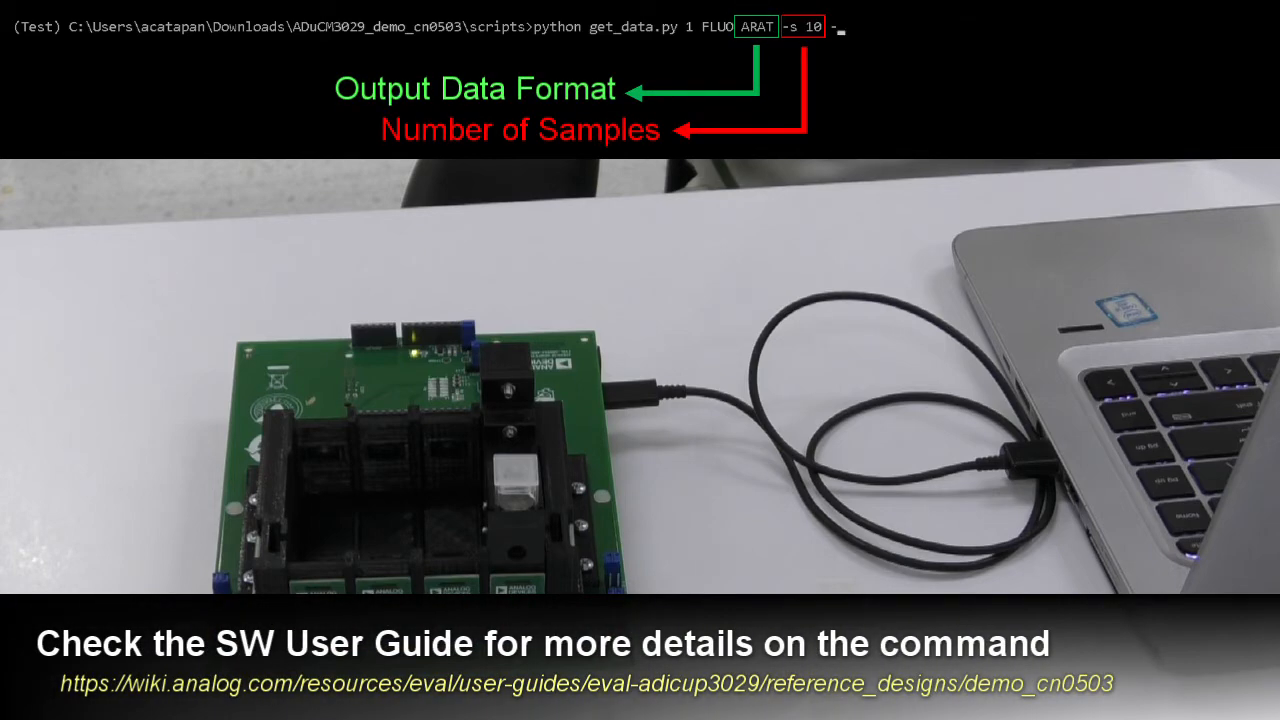
- Run the ten-sample collection on COM10, yielding a mean reading of 0.035027
key("enter")
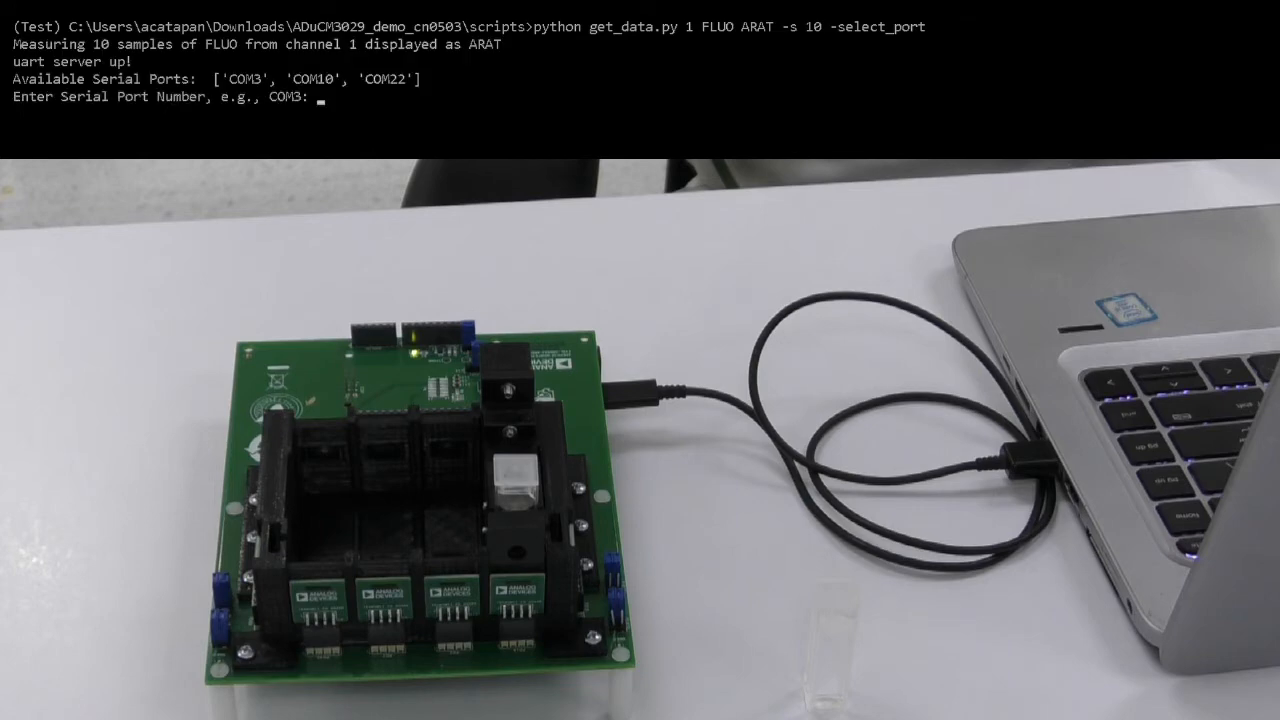
type("COM10")
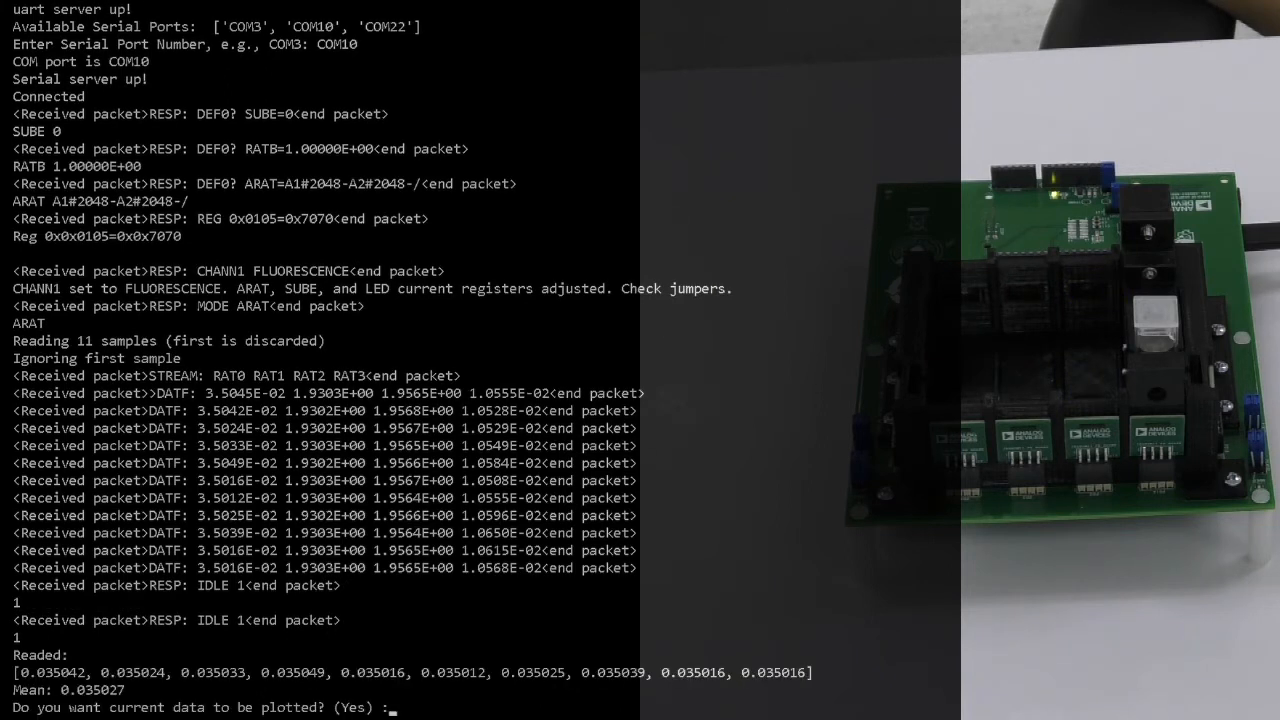
type("Ye")
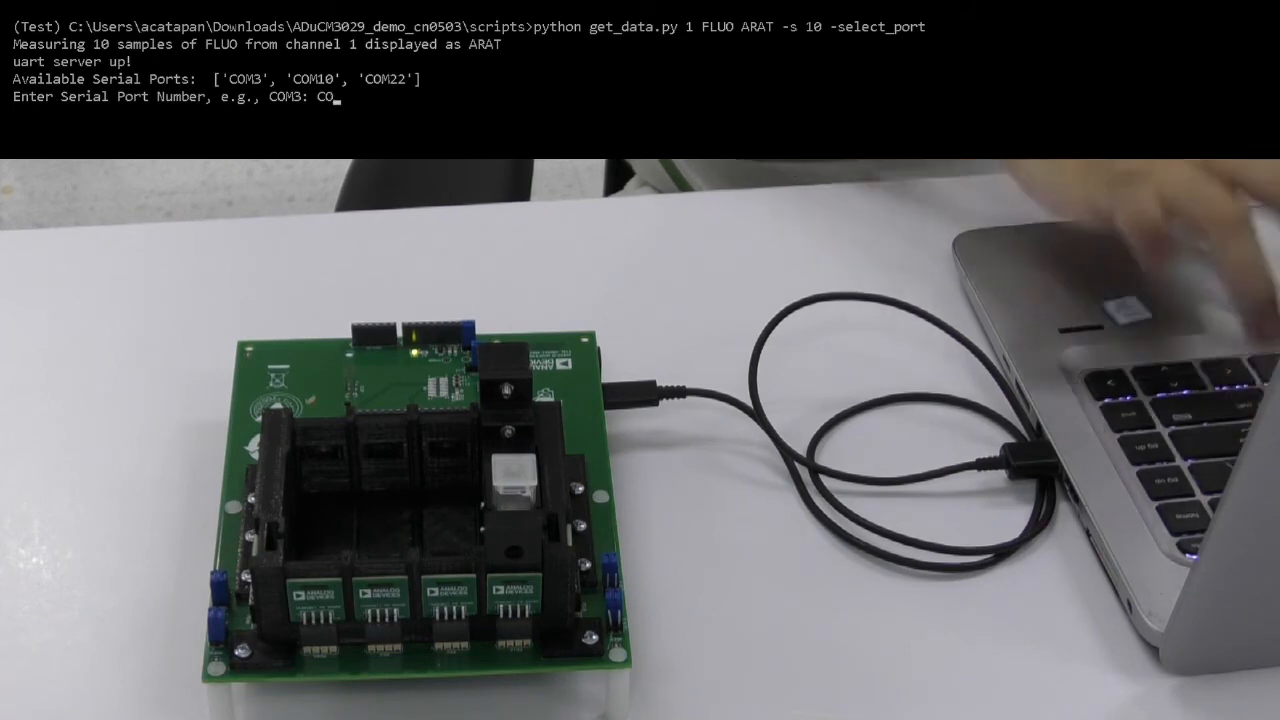
- Enter COM10 as the serial port to connect for the new ten-sample run
type("COM10")
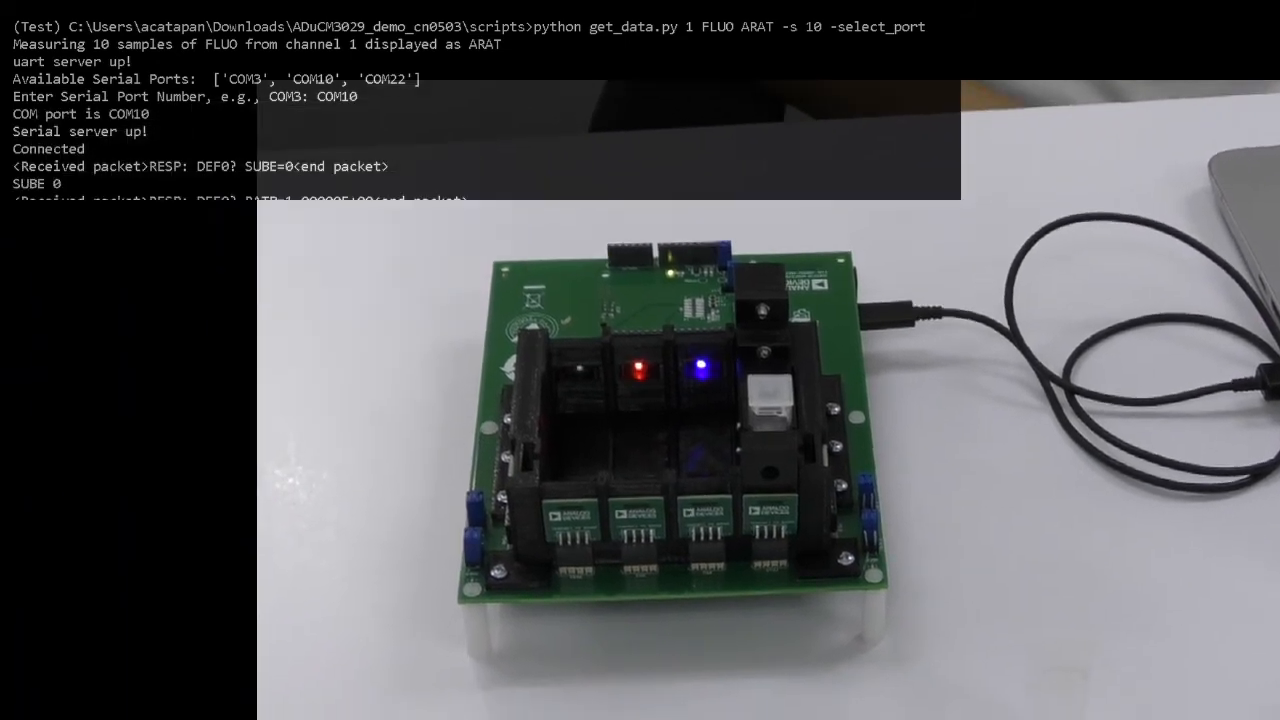